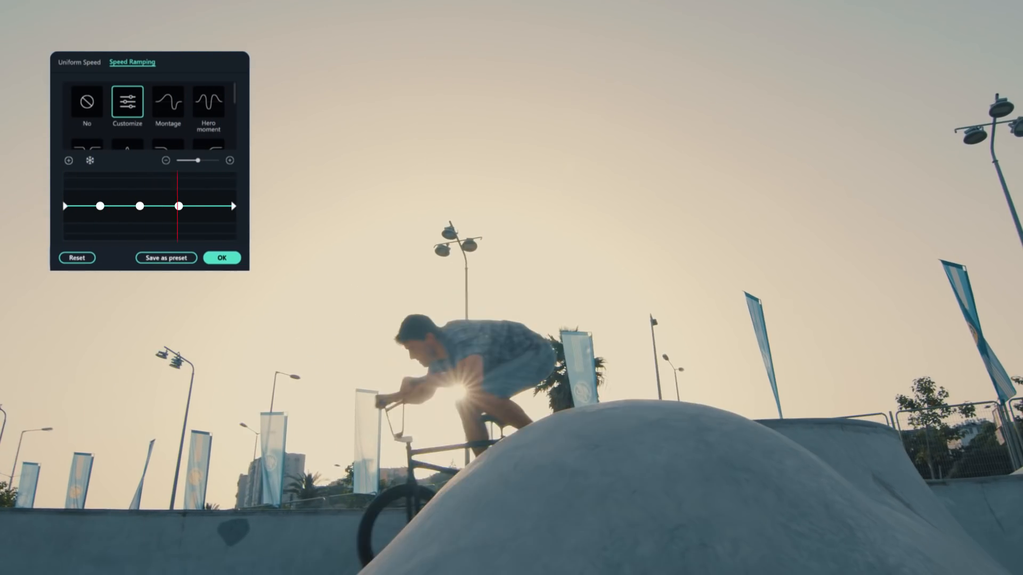
Lower the middle point of the BMX clip's speed ramp curve to slow its midsection
left_click_drag(179, 207, 139, 215)
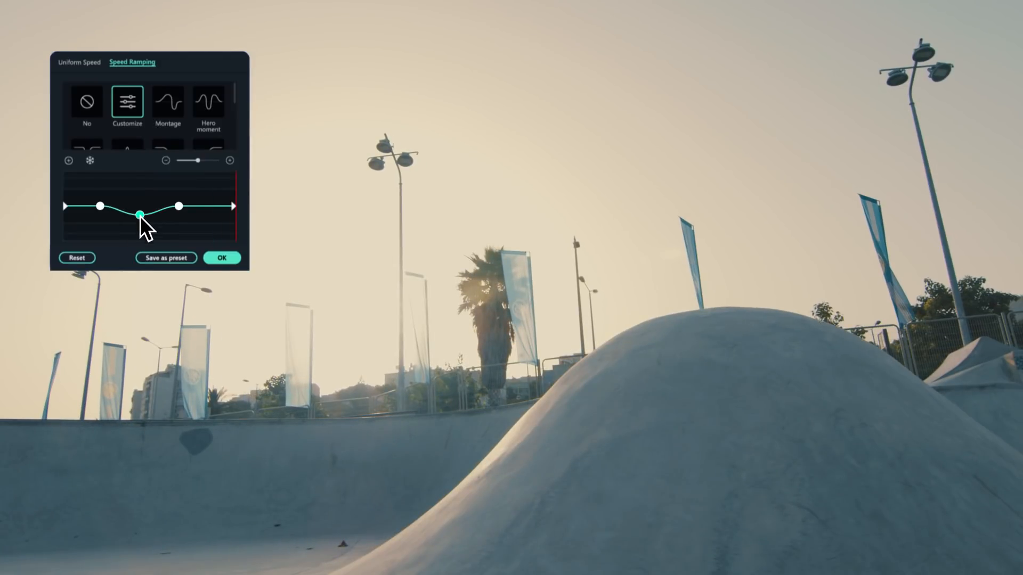
left_click_drag(139, 215, 139, 233)
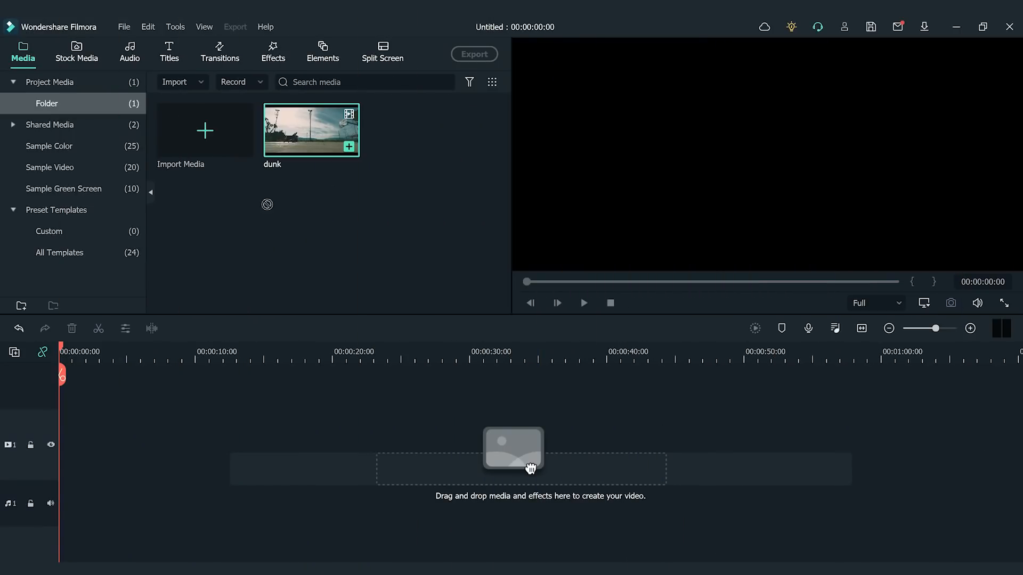
Add the dunk clip to the timeline and switch its Speed Ramping to Customize
left_click_drag(311, 130, 189, 445)
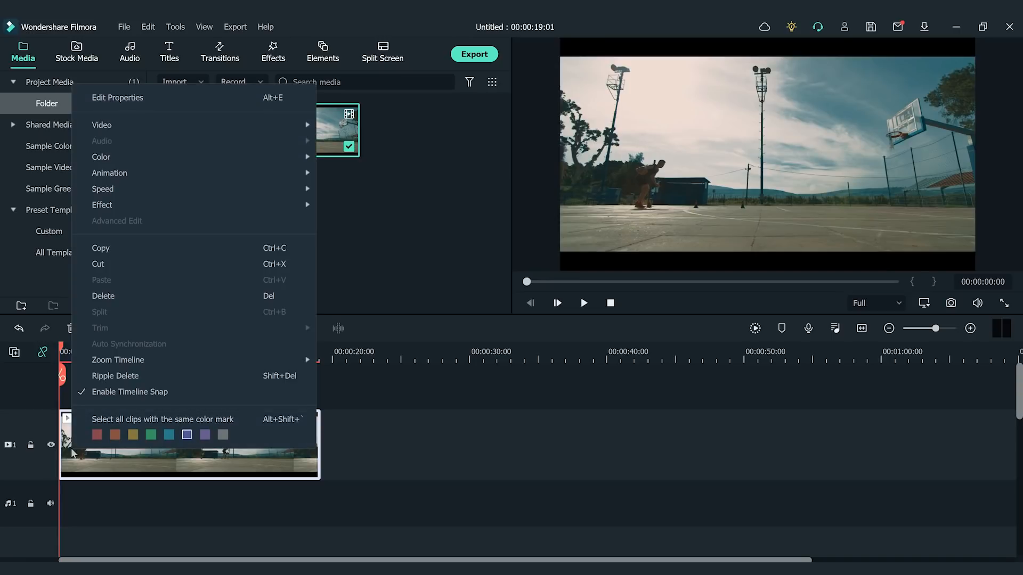
mouse_move(102, 189)
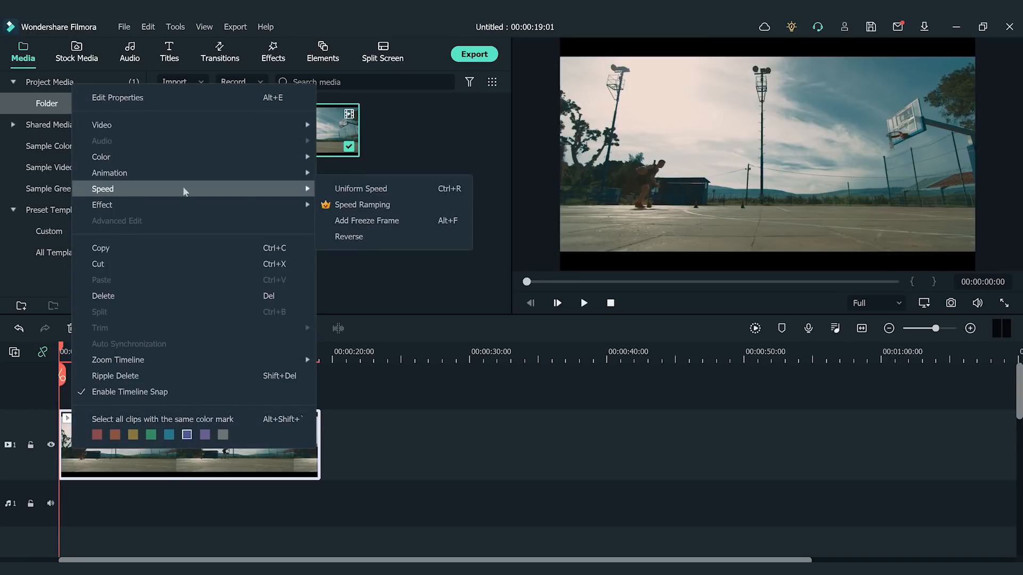
left_click(363, 204)
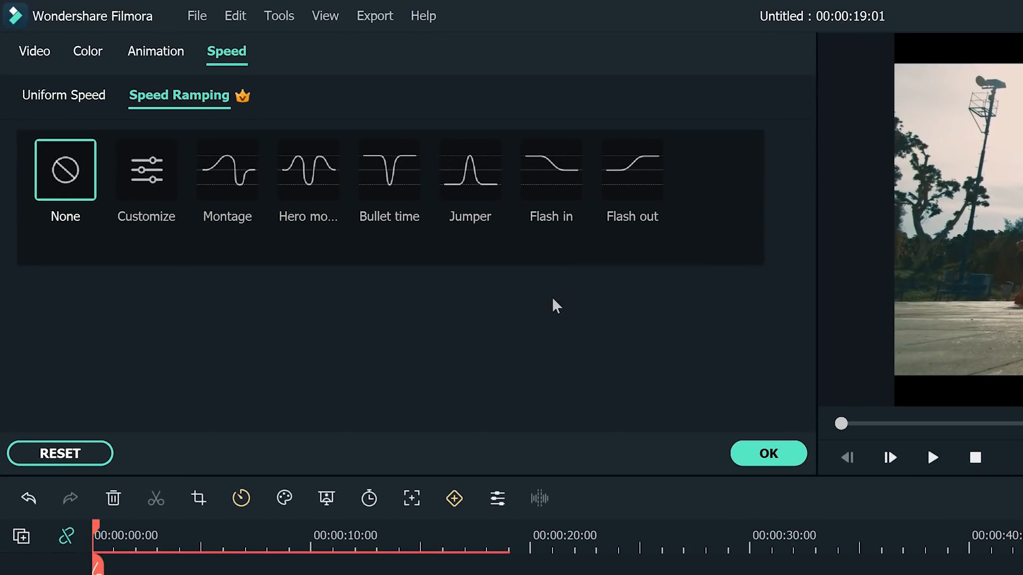
left_click(145, 170)
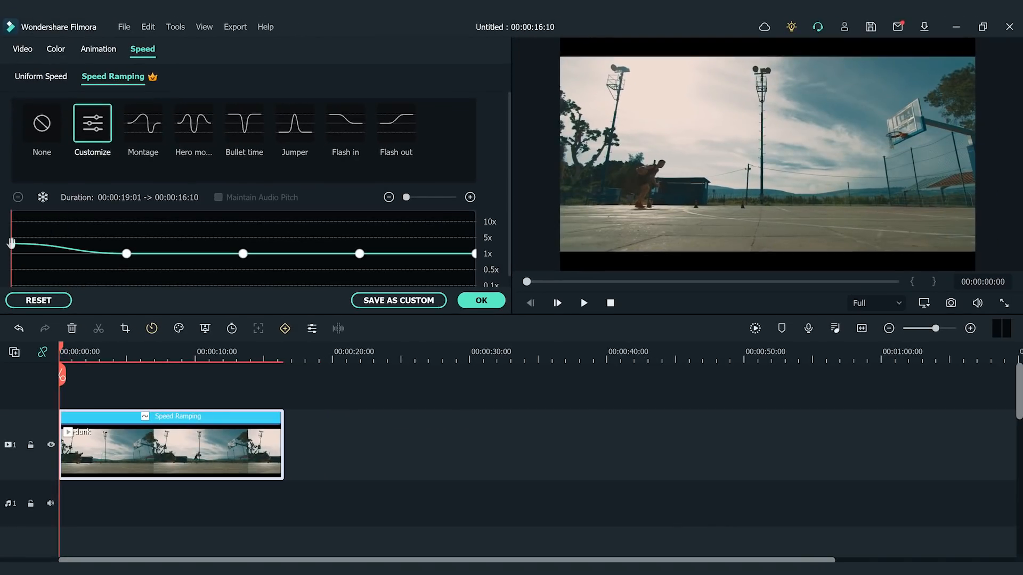
Raise the dunk clip's starting speed and pull a point near its end down to 0.47x
left_click_drag(470, 253, 470, 259)
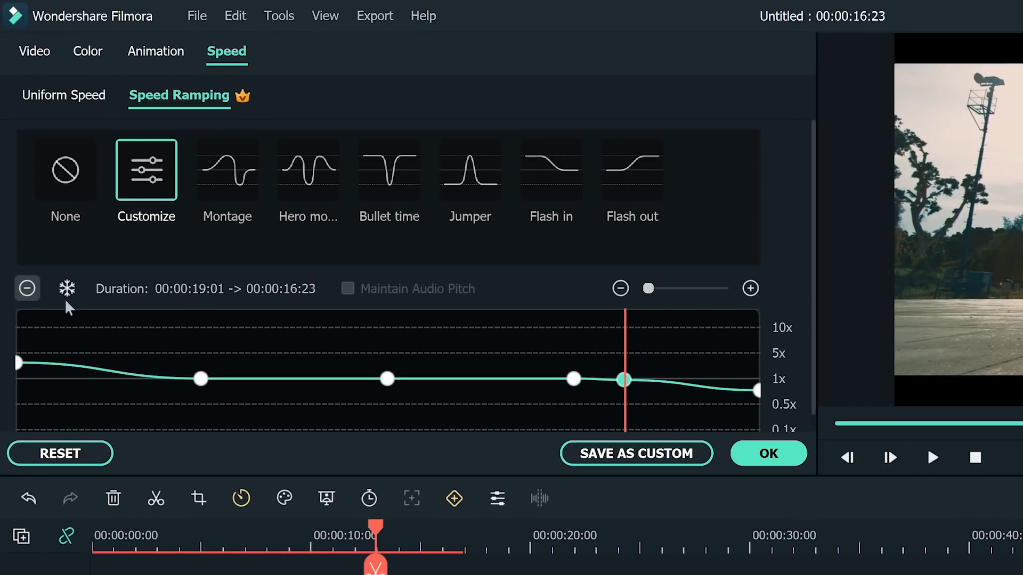
left_click_drag(623, 379, 618, 406)
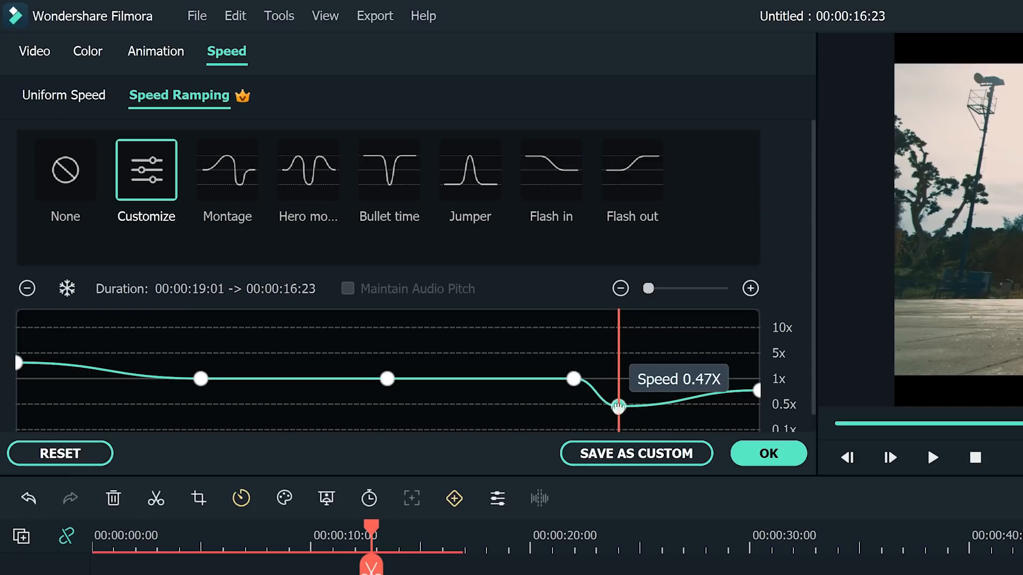
left_click_drag(616, 406, 395, 364)
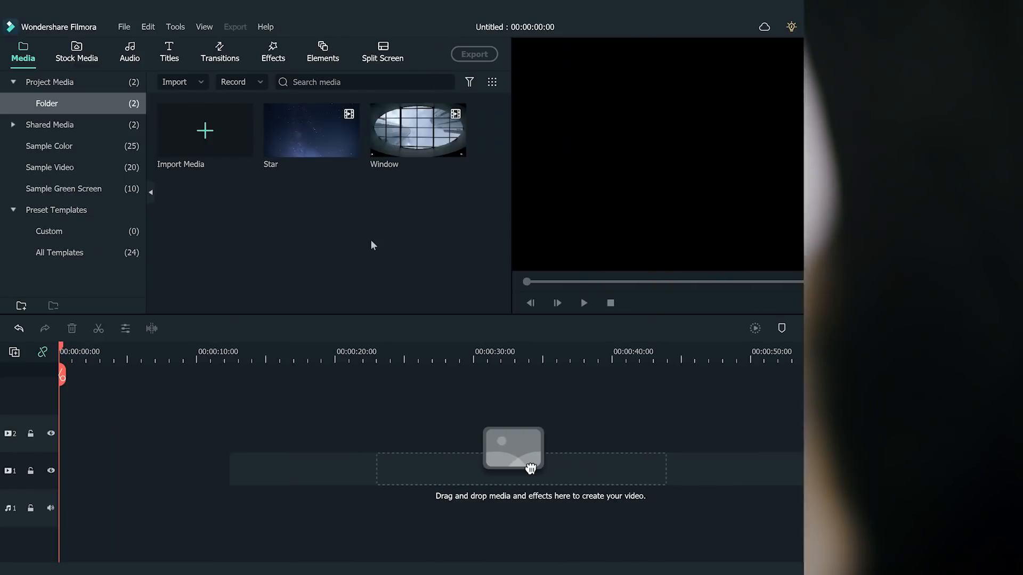
Move the Window clip from Project Media onto video track 2 and select it
left_click(416, 130)
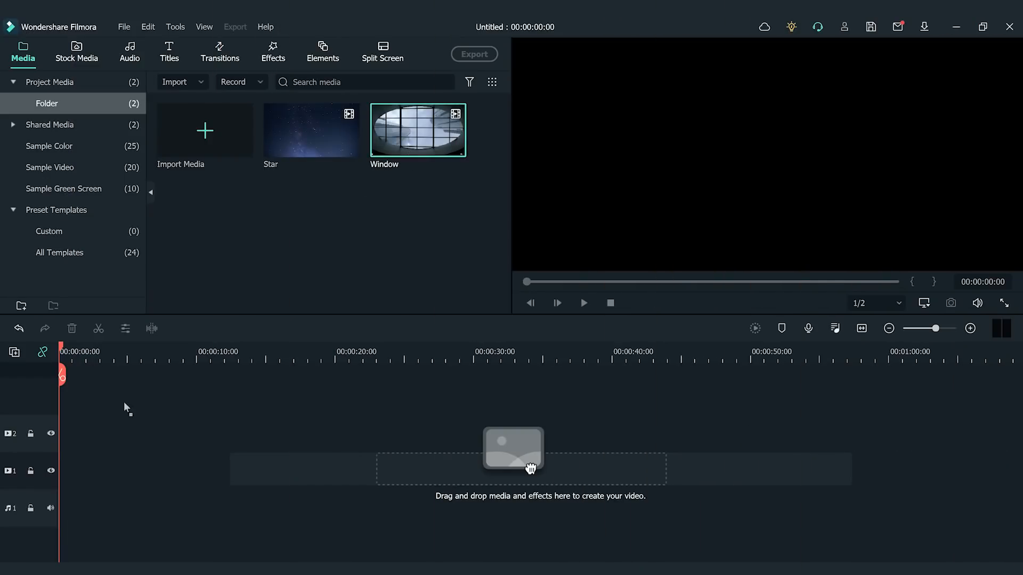
left_click_drag(417, 128, 110, 427)
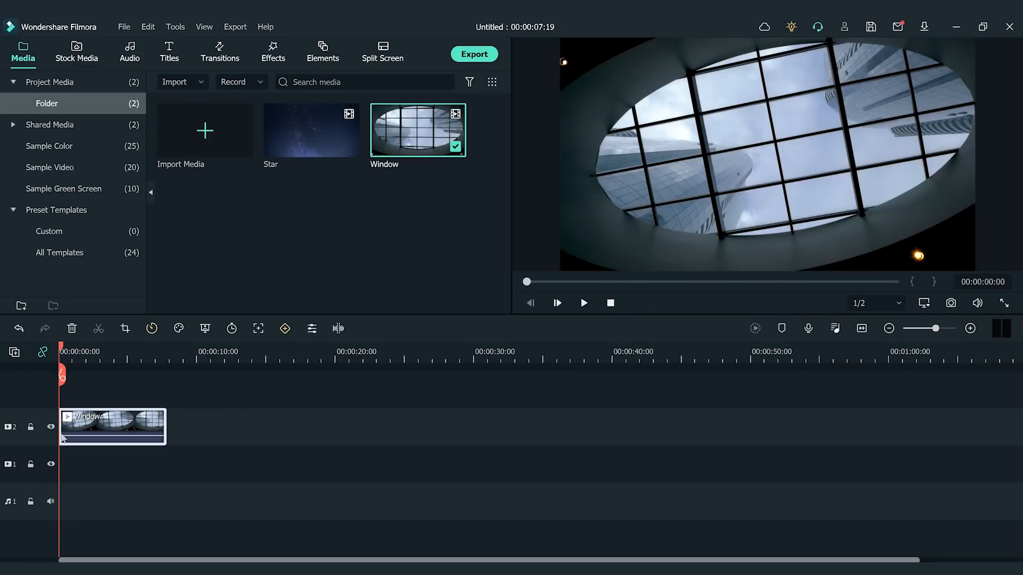
left_click(583, 303)
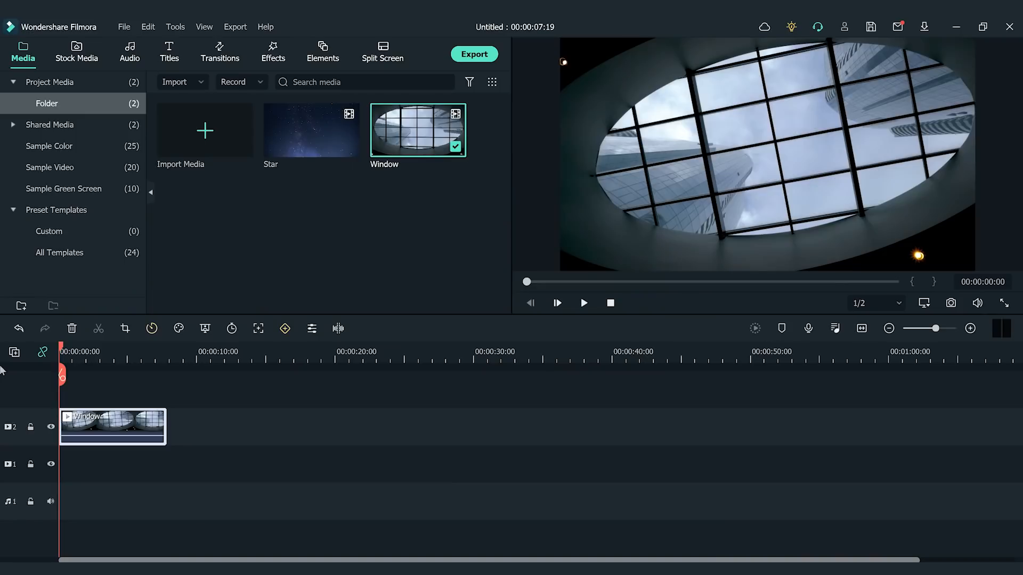
Apply an inverted Circle mask to the Window clip, rotated to match the tilted window
double_click(112, 426)
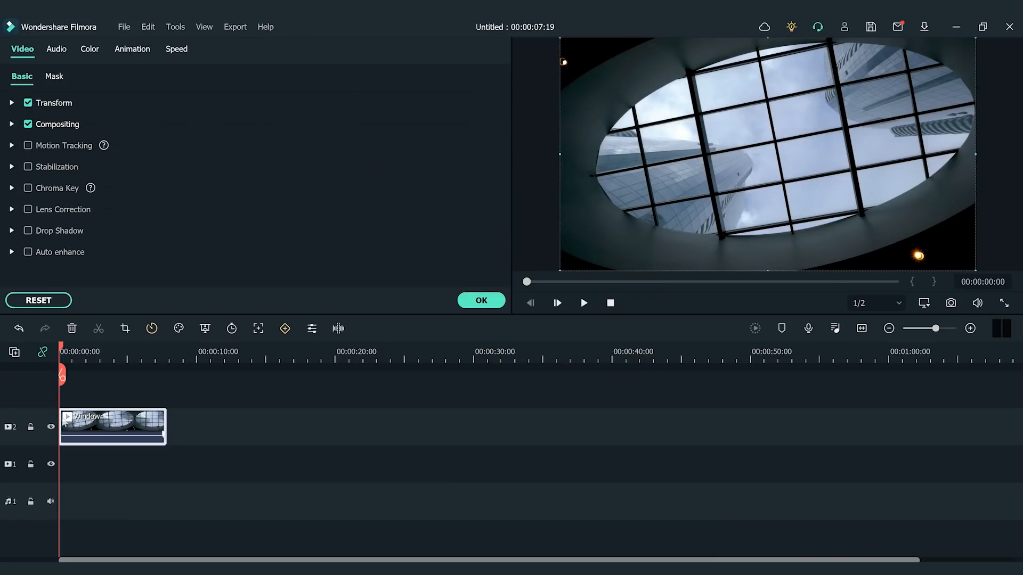
left_click(55, 76)
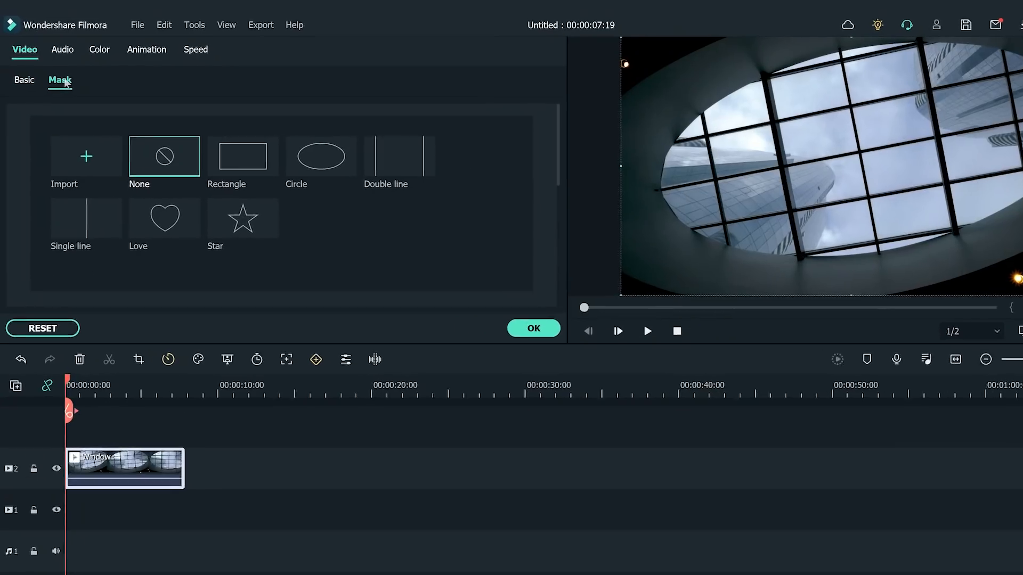
left_click(463, 206)
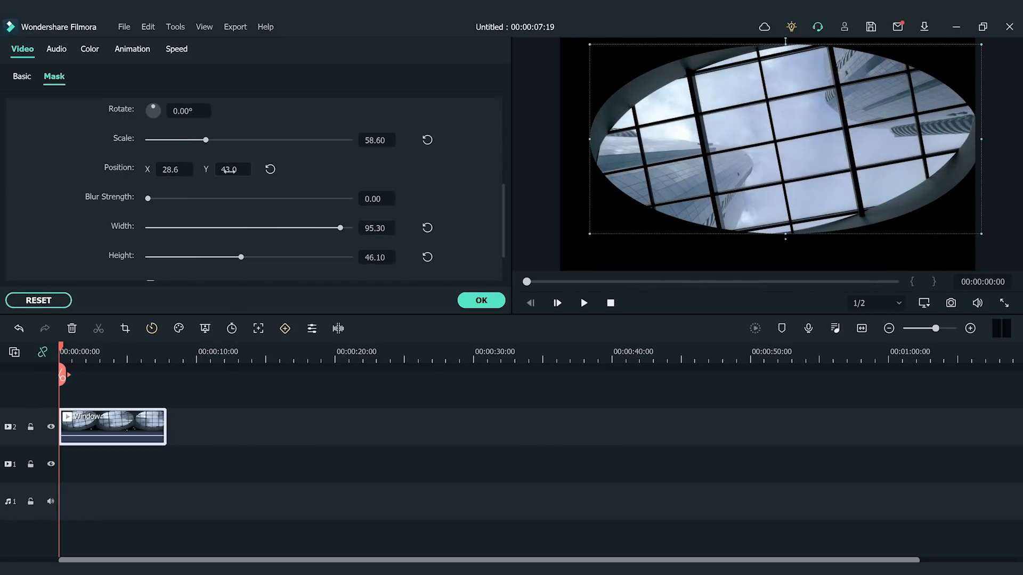
left_click_drag(786, 41, 767, 41)
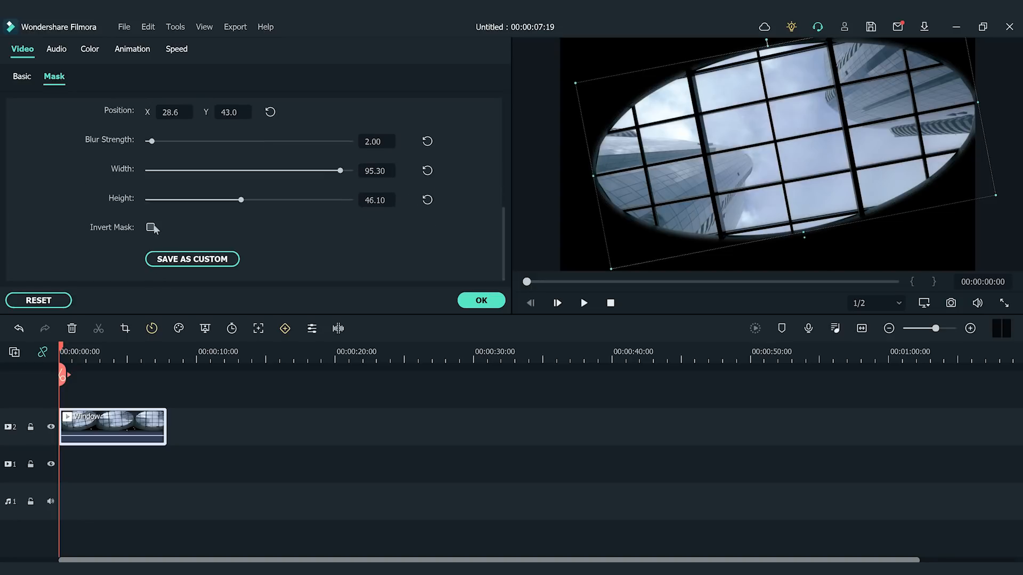
left_click(150, 227)
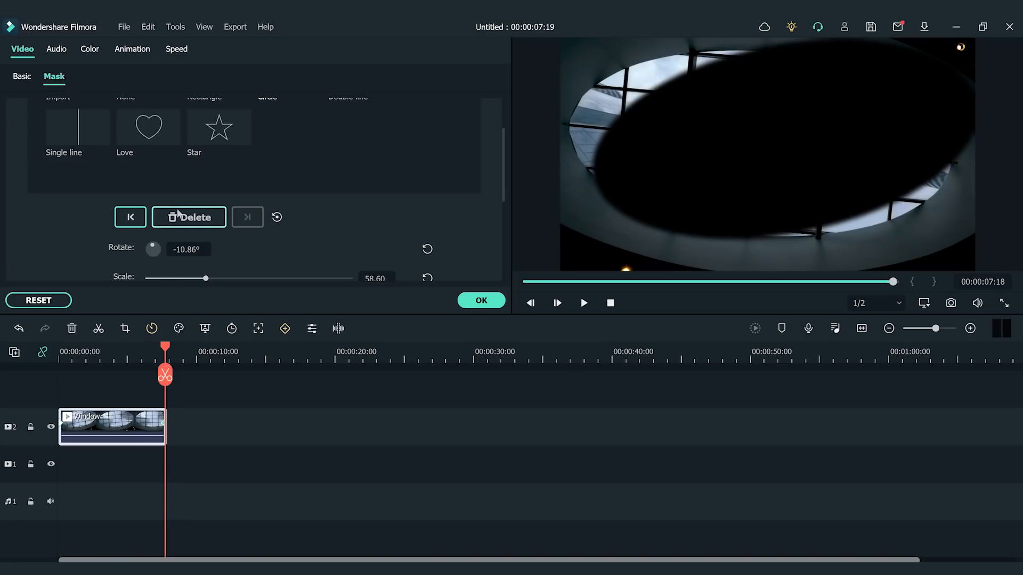
scroll("down", 3)
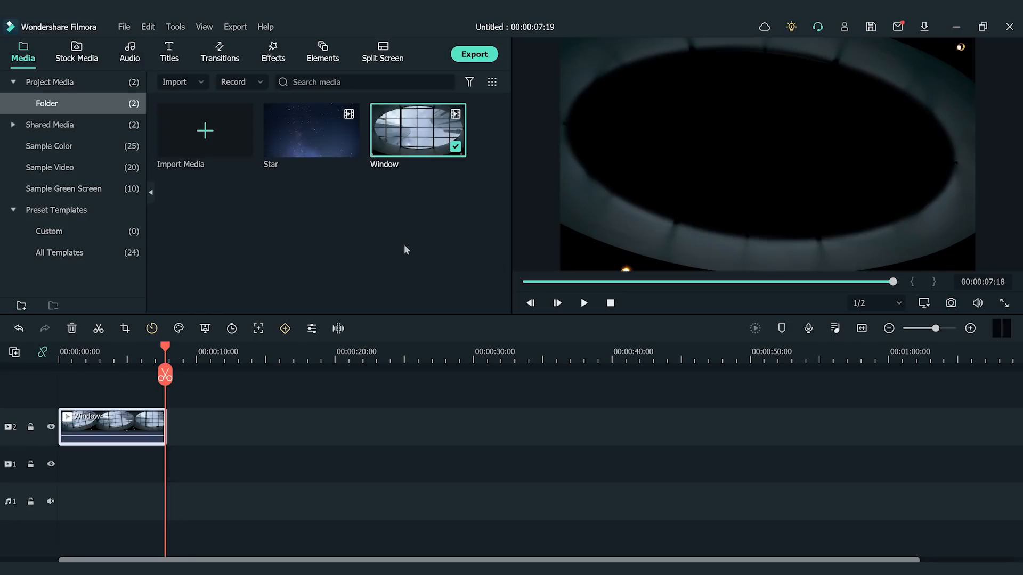
Put the Star clip onto video track 1 beneath the Window clip
left_click(311, 129)
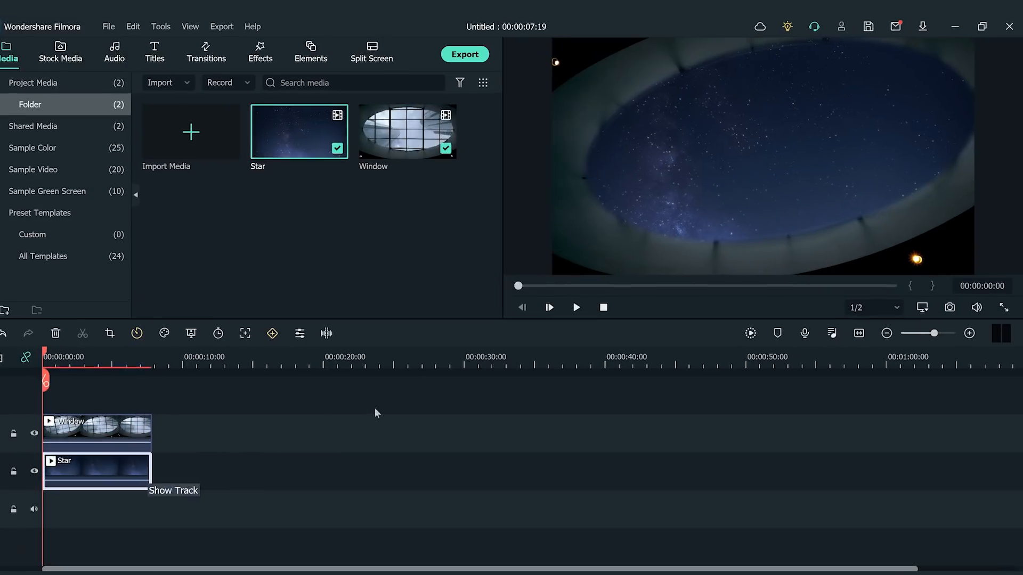
left_click(575, 307)
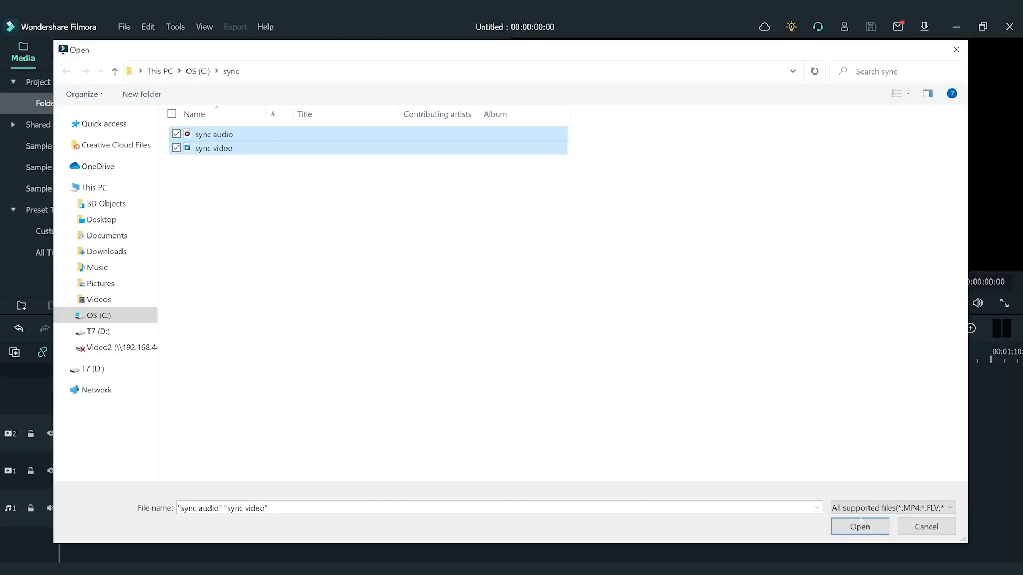
Import sync audio and sync video, preview the video, and select both clips
left_click(859, 527)
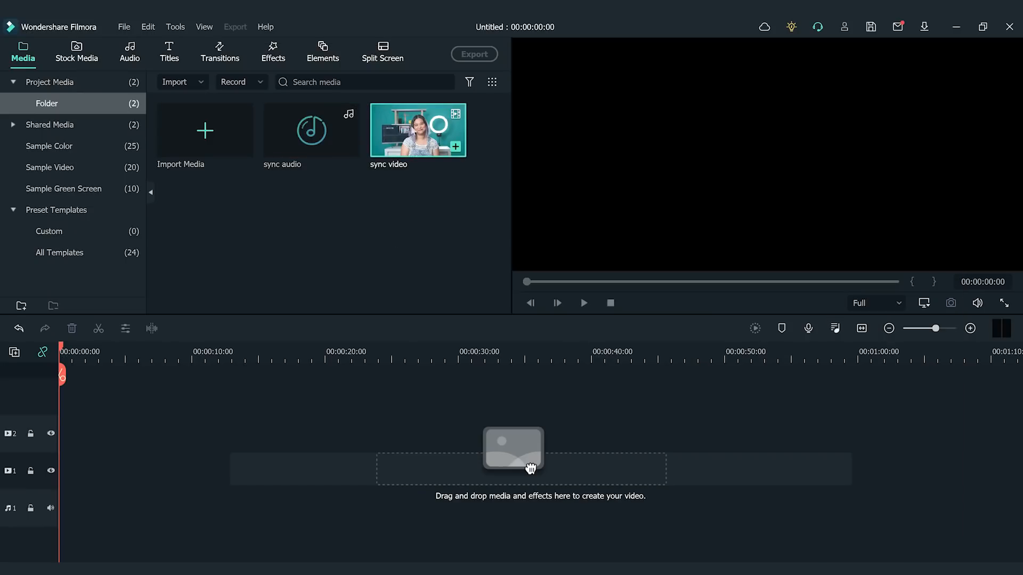
left_click(584, 303)
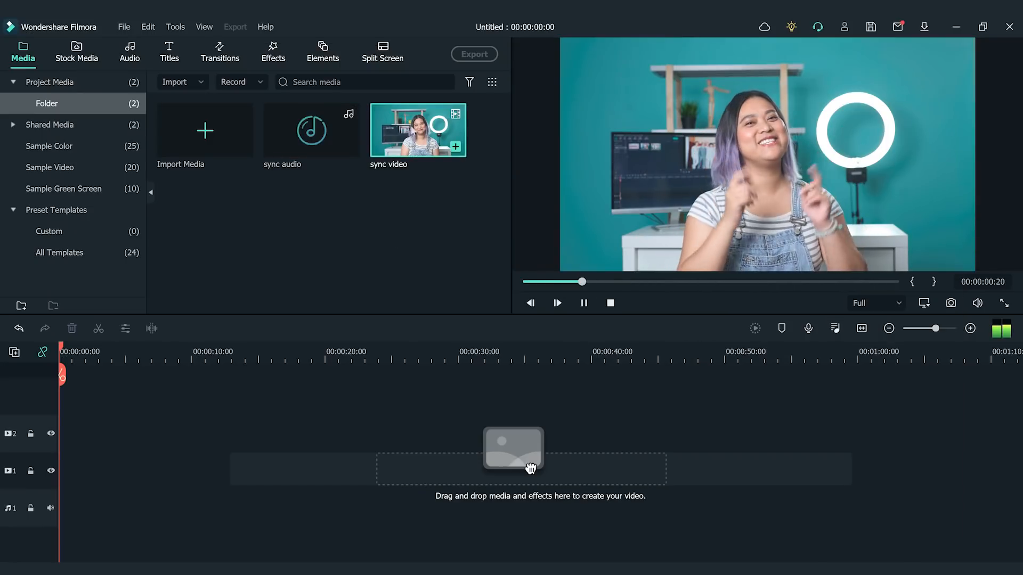
left_click(556, 303)
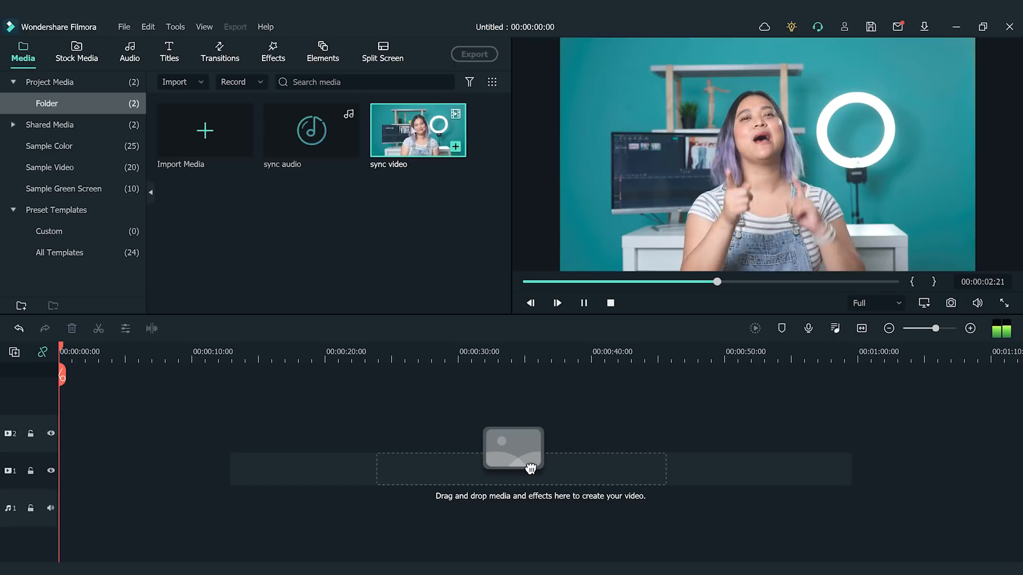
left_click(555, 303)
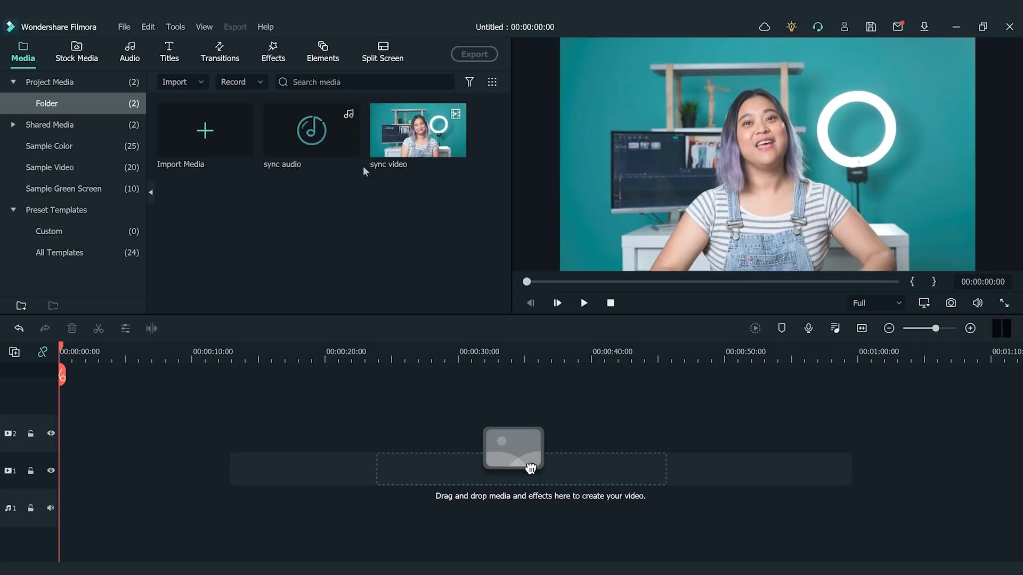
left_click(311, 129)
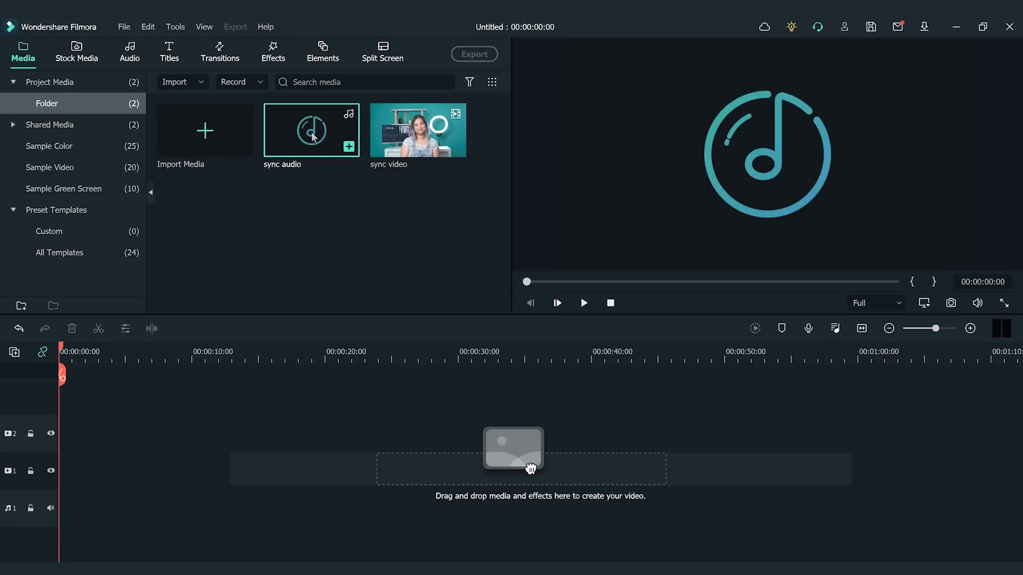
left_click(582, 302)
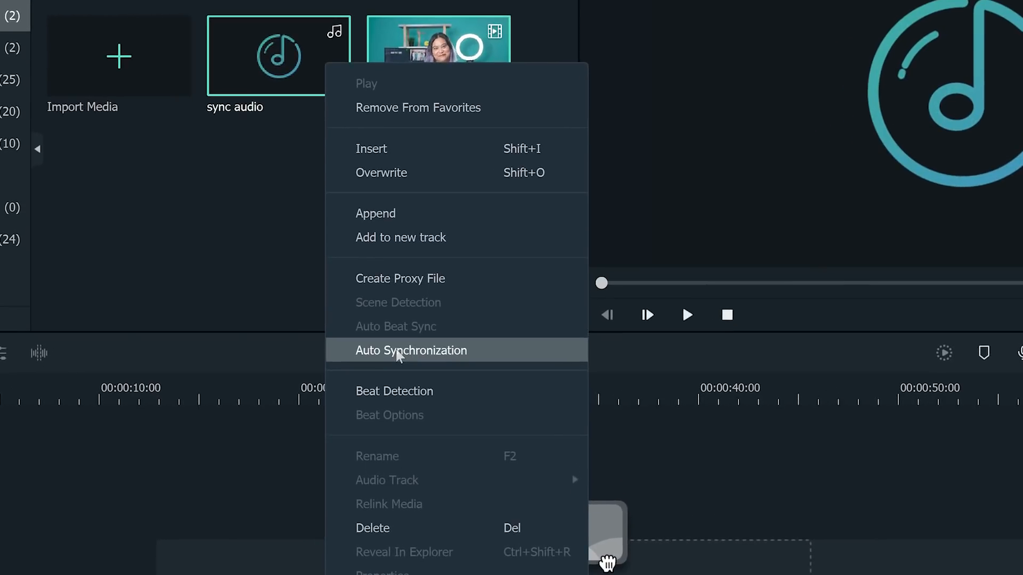
Auto-synchronize sync video with sync audio on the timeline and play the aligned result
left_click(411, 351)
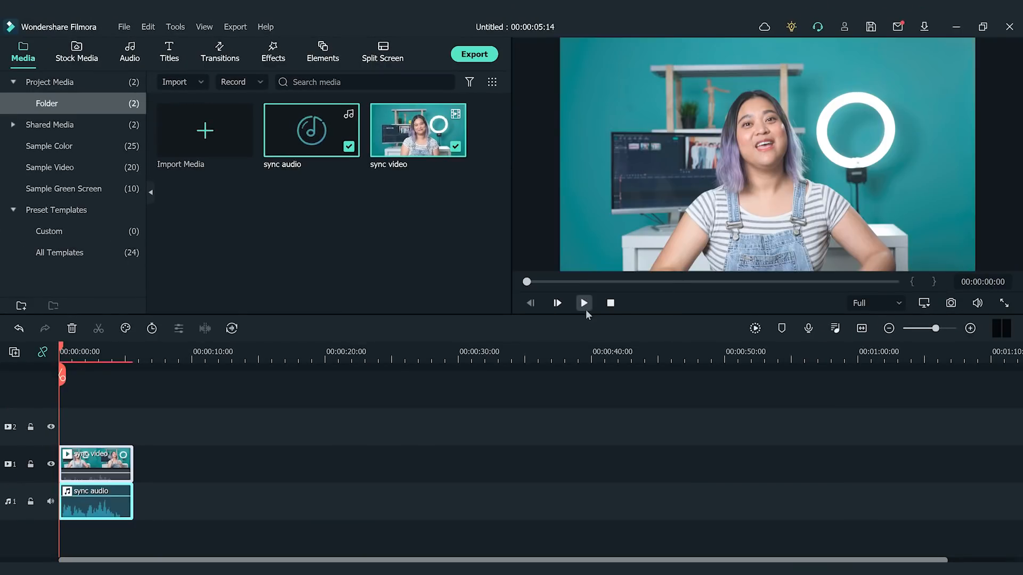
left_click(582, 303)
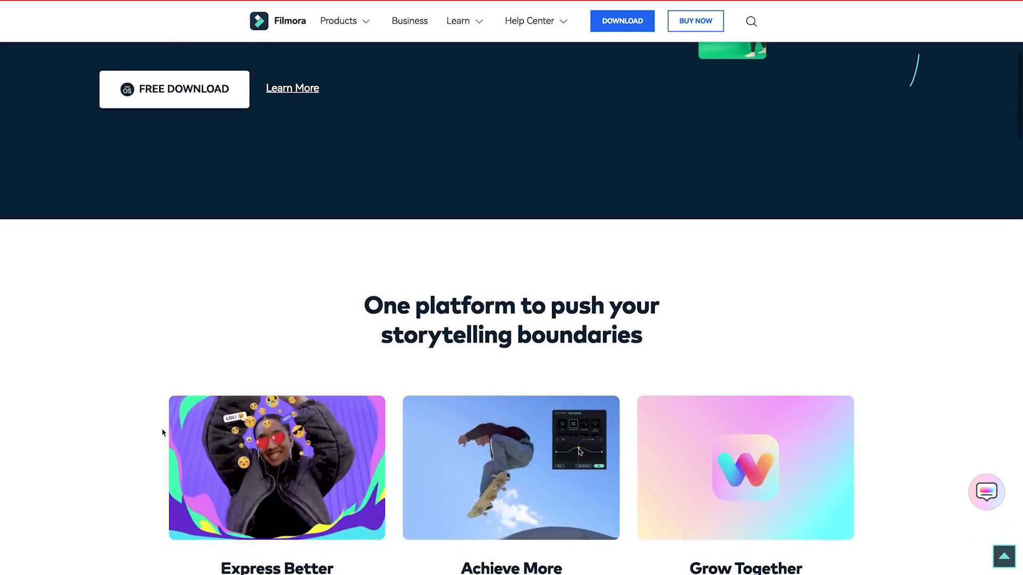
Scroll the Filmora homepage to the 'More Than Just You' hero banner
scroll("down", 3)
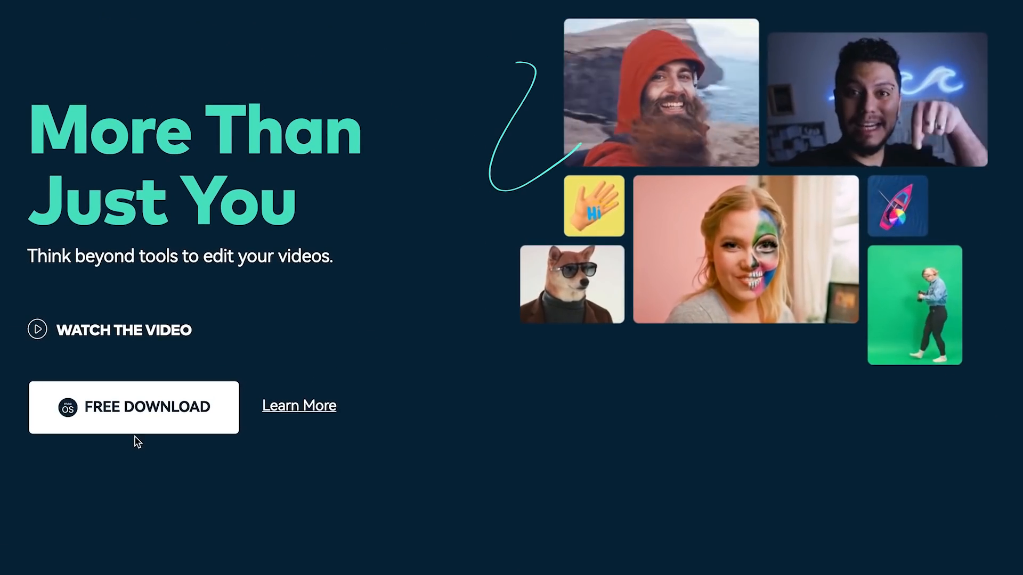